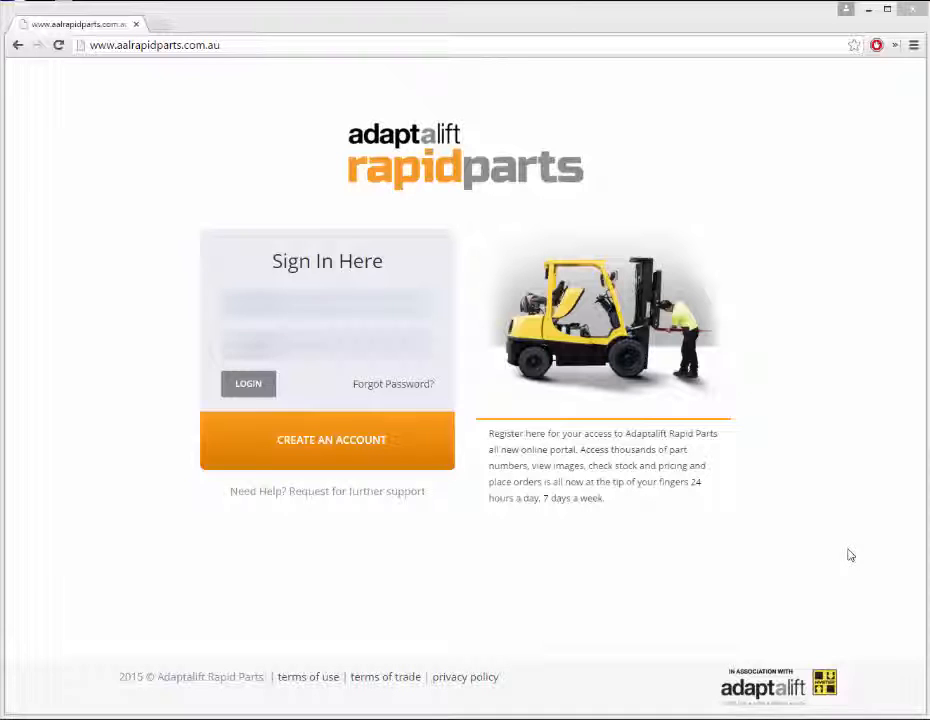
# Submit the username and password on the Sign In Here form
pyautogui.click(248, 383)
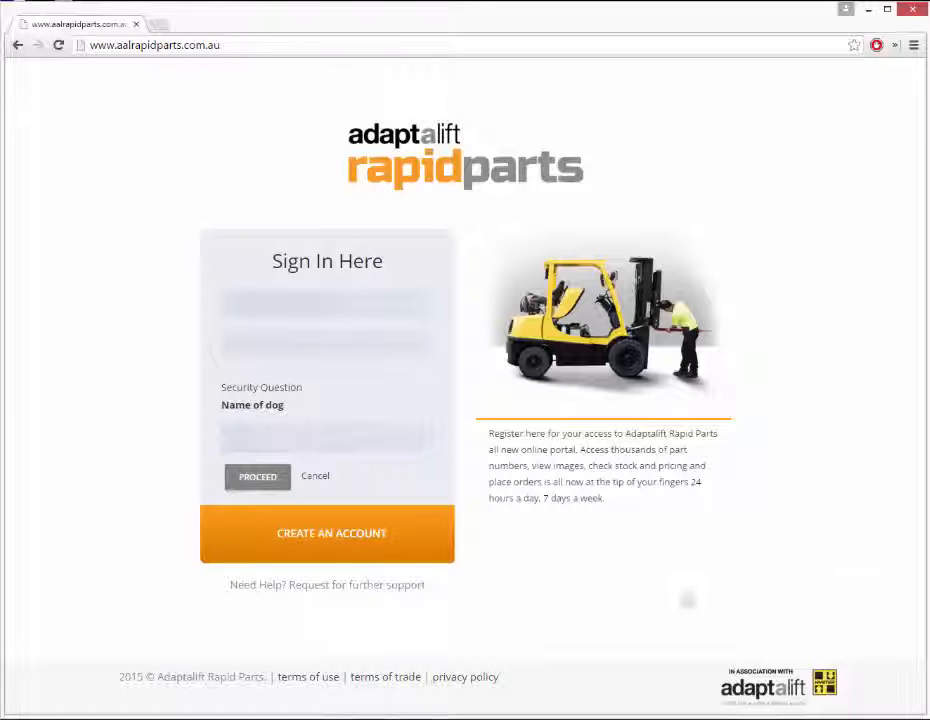
# Answer the security question, then advance the promotions twice to the Blue Spot safety light
pyautogui.click(257, 476)
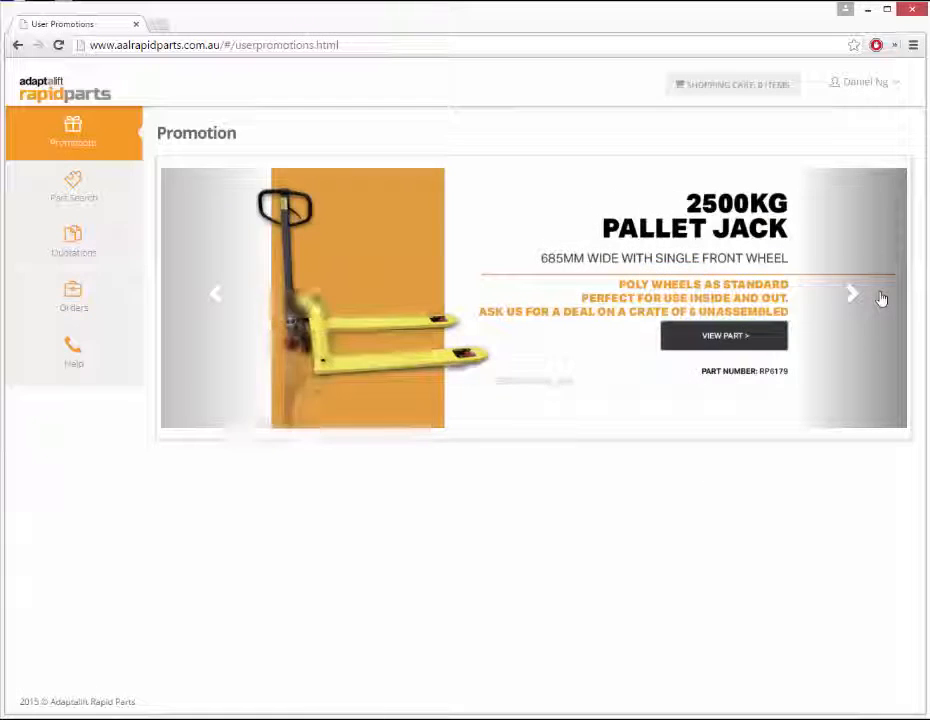
pyautogui.click(851, 293)
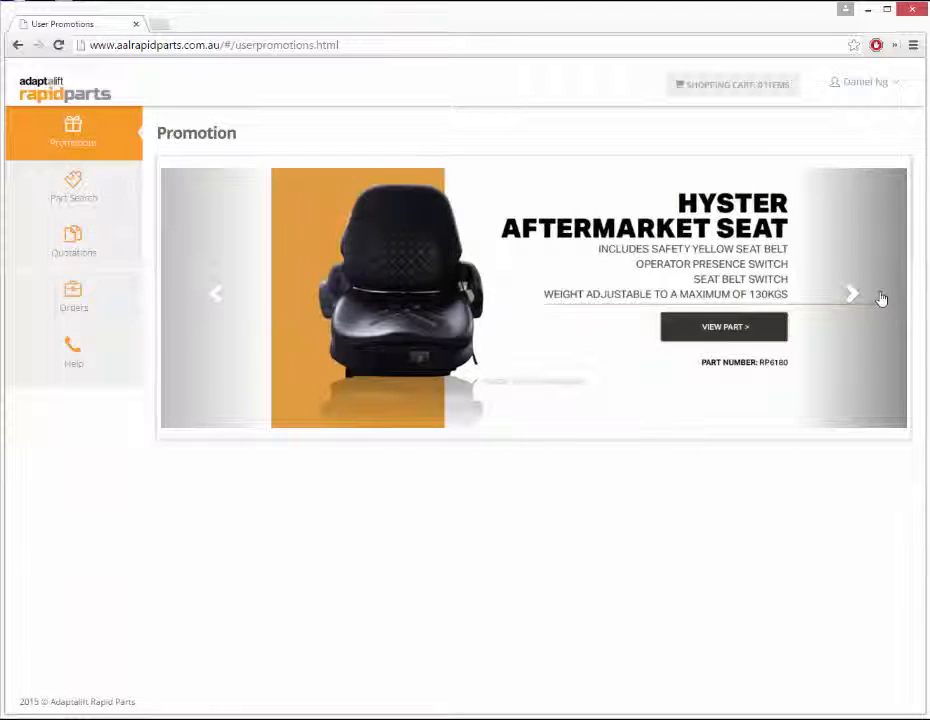
pyautogui.click(851, 293)
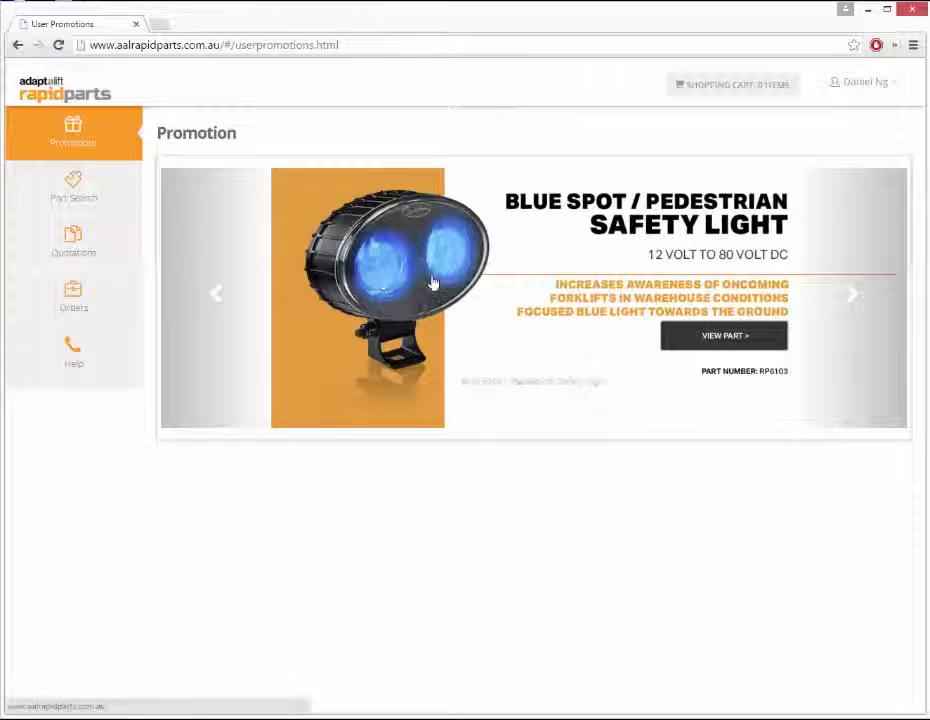
# Run a detailed part search for TOYOTA 8FG25 Cooling parts
pyautogui.click(73, 188)
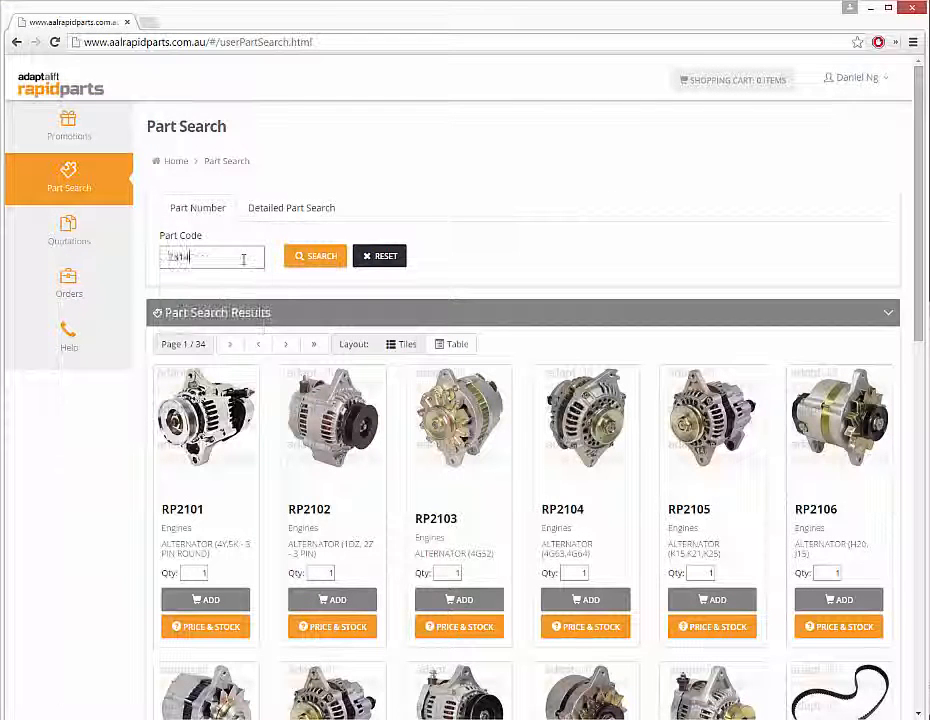
pyautogui.click(316, 256)
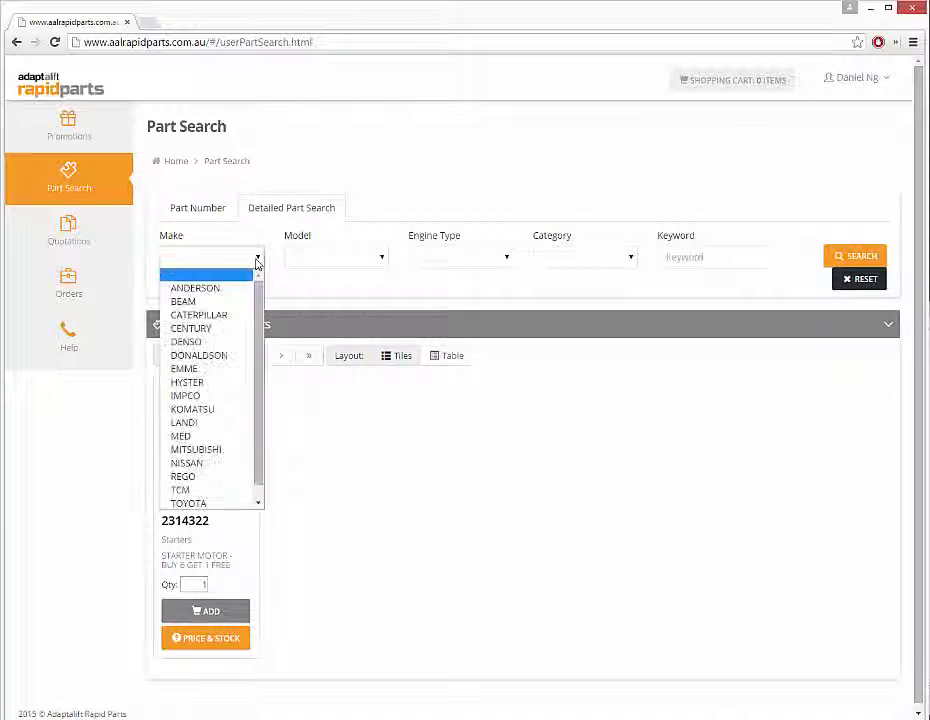
pyautogui.click(188, 503)
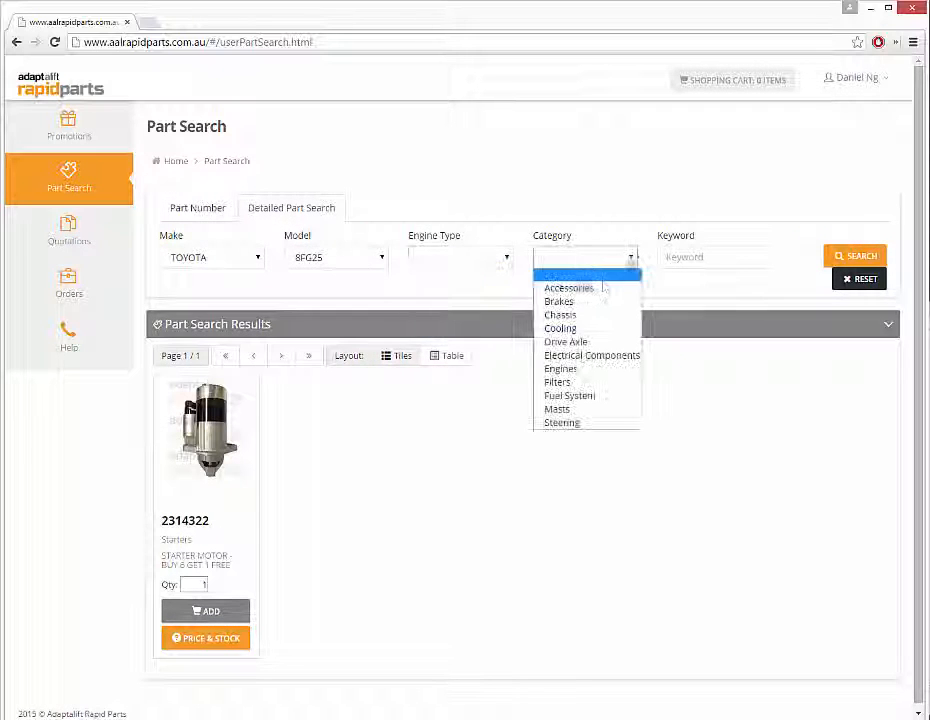
pyautogui.click(560, 328)
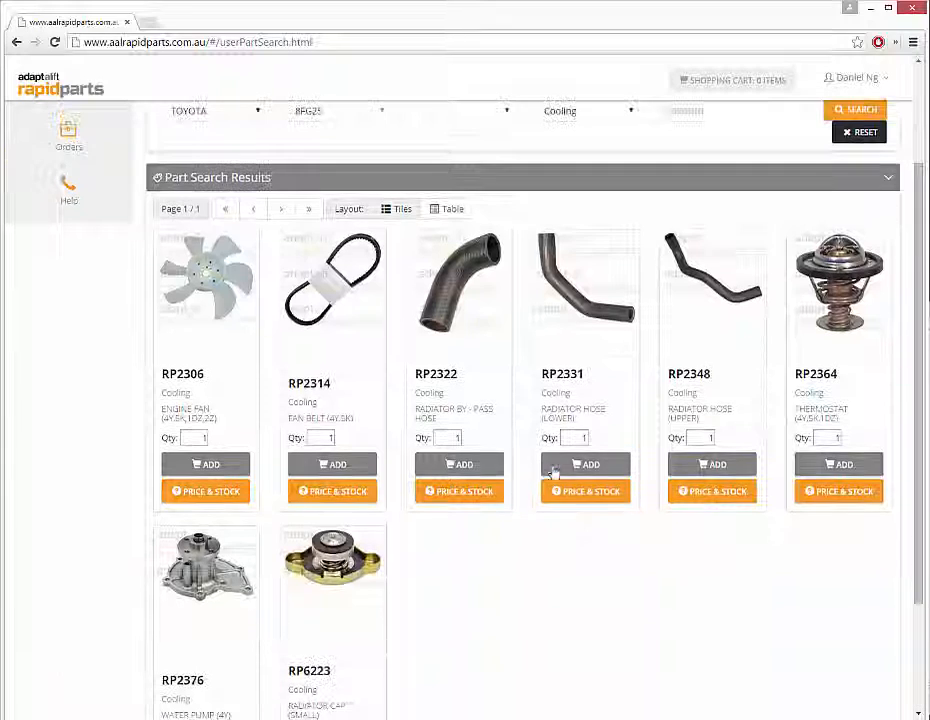
# Check price and stock for RP2331, then add RP2322 to the cart
pyautogui.click(585, 491)
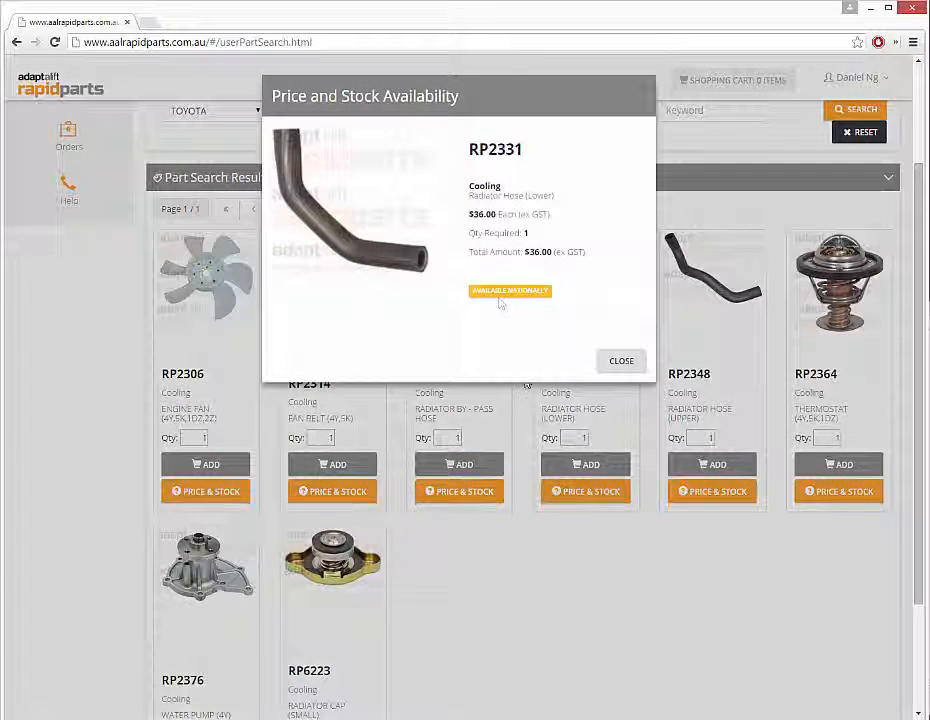
pyautogui.click(621, 360)
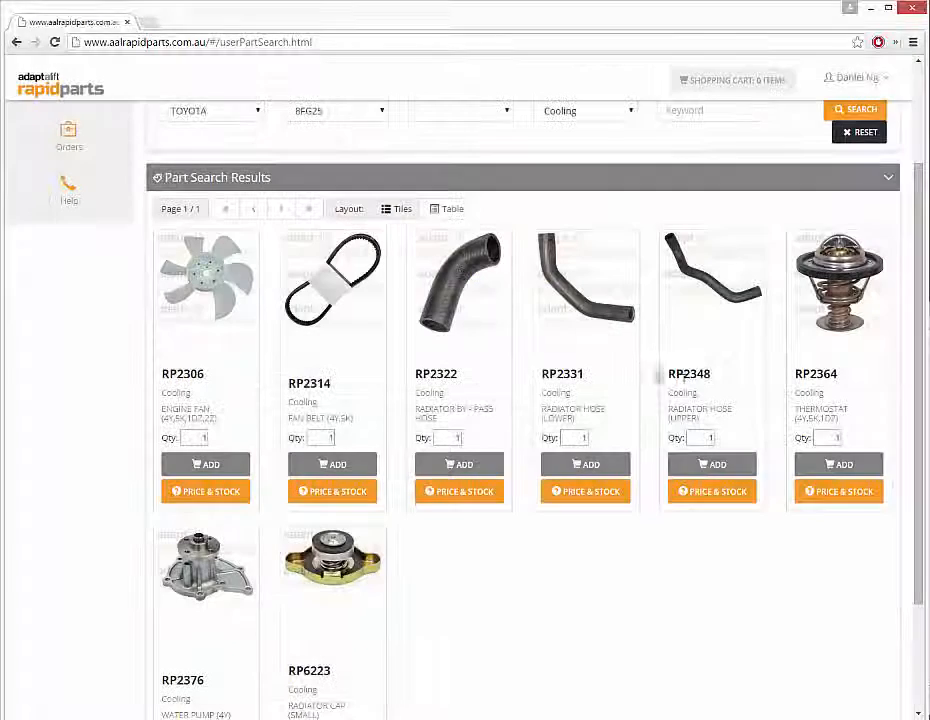
pyautogui.click(459, 463)
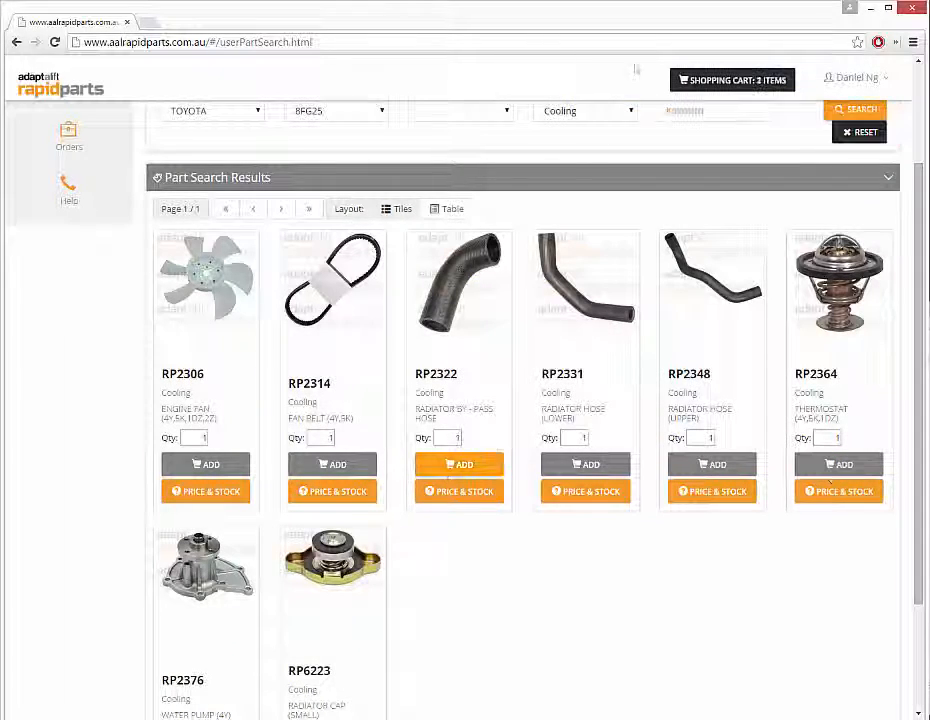
# Save the shopping cart contents as Quotation #000205
pyautogui.click(732, 79)
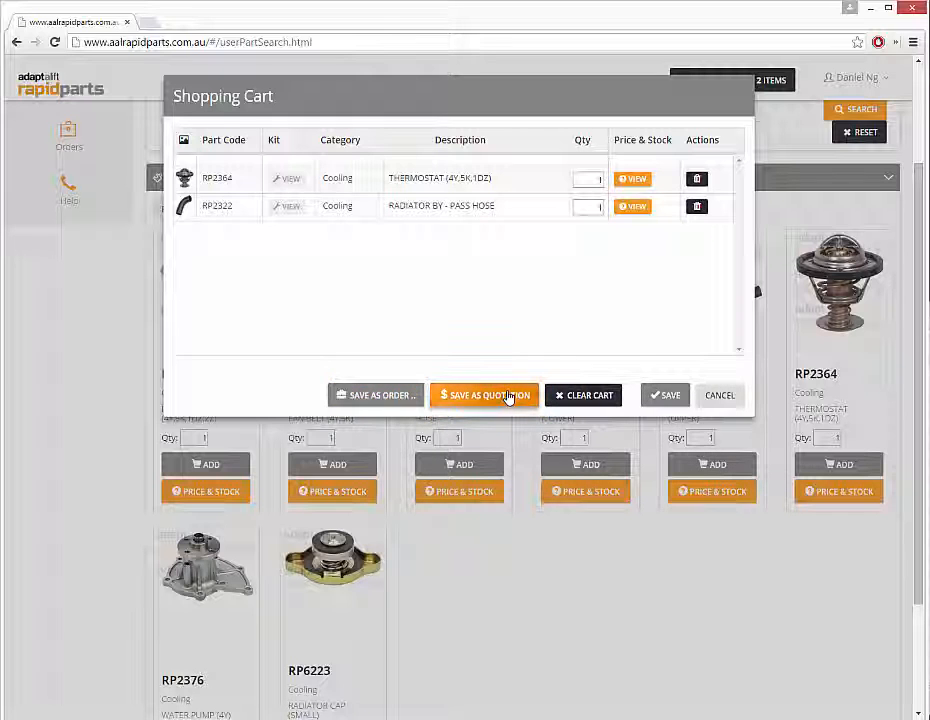
pyautogui.click(484, 395)
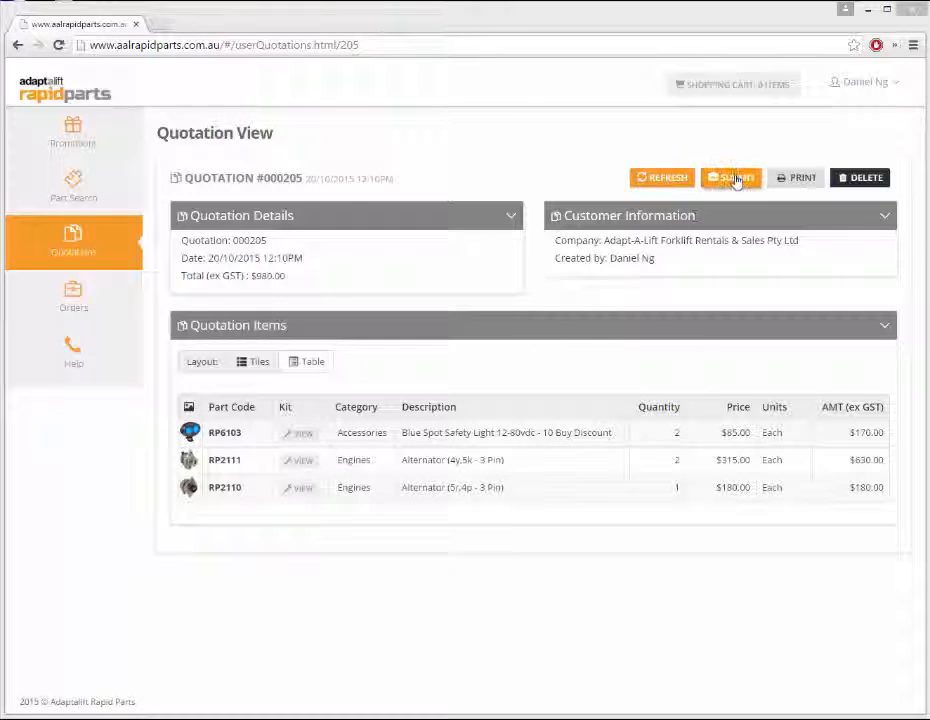
# Submit quotation #000205 with delivery details confirmed, then browse the 178-order list
pyautogui.click(731, 177)
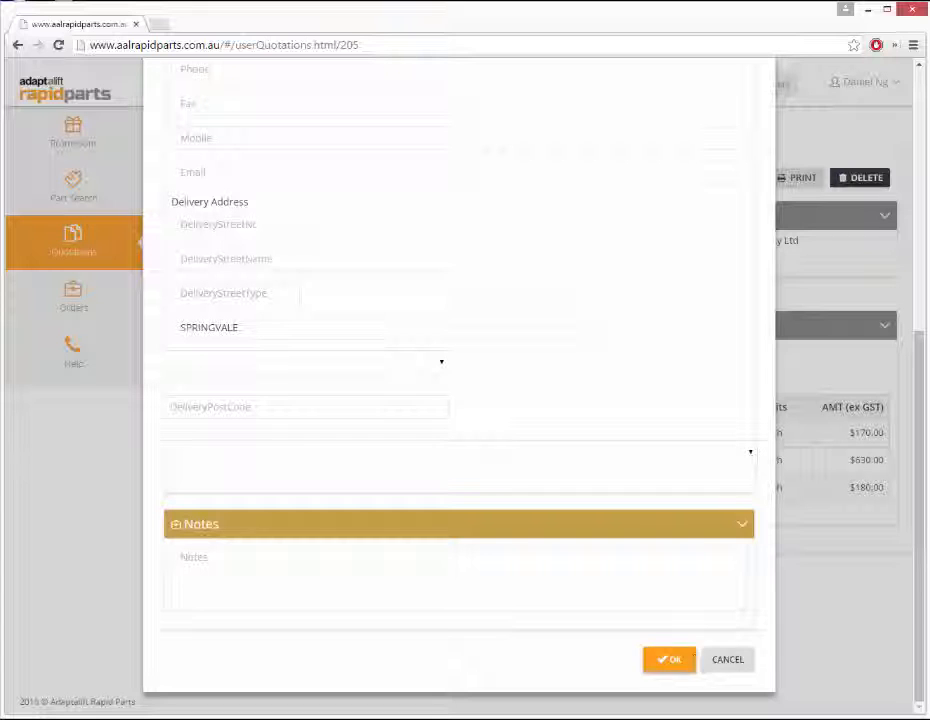
pyautogui.click(669, 659)
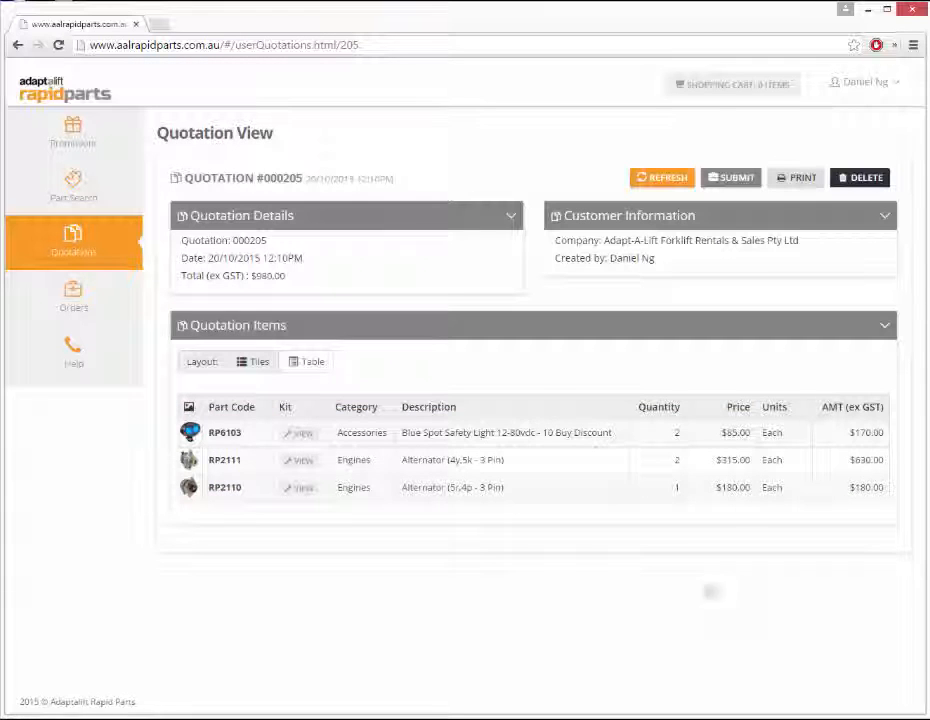
pyautogui.moveTo(73, 297)
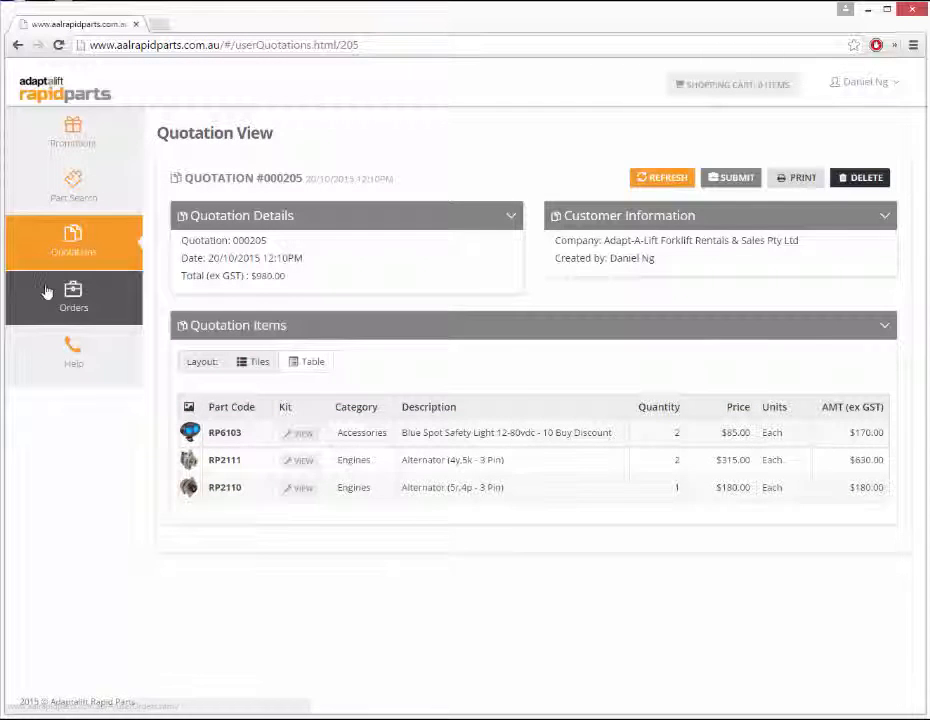
pyautogui.click(70, 290)
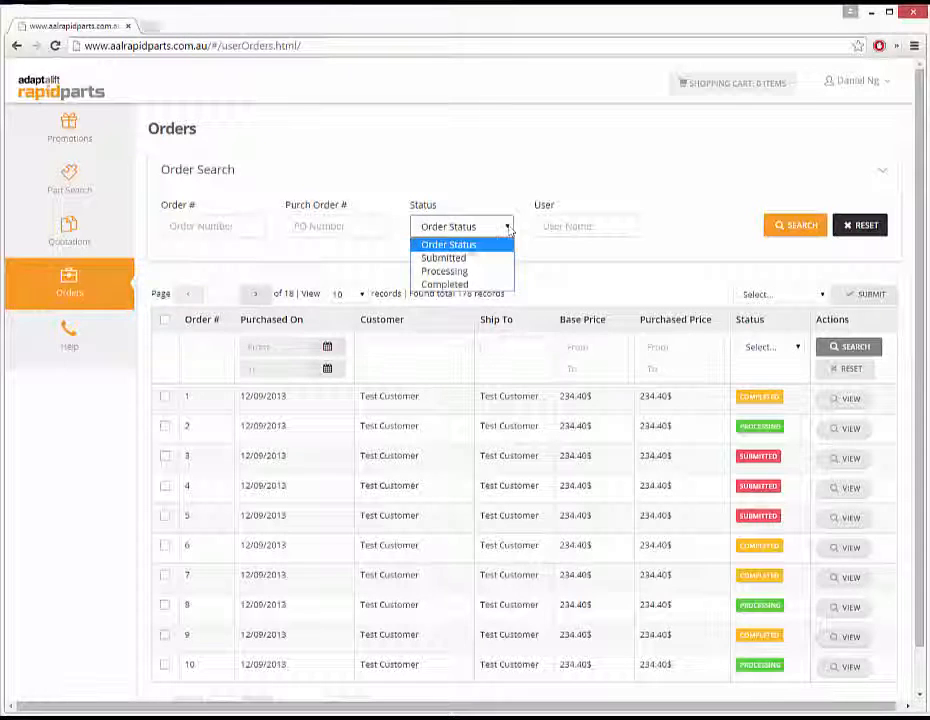
pyautogui.click(461, 226)
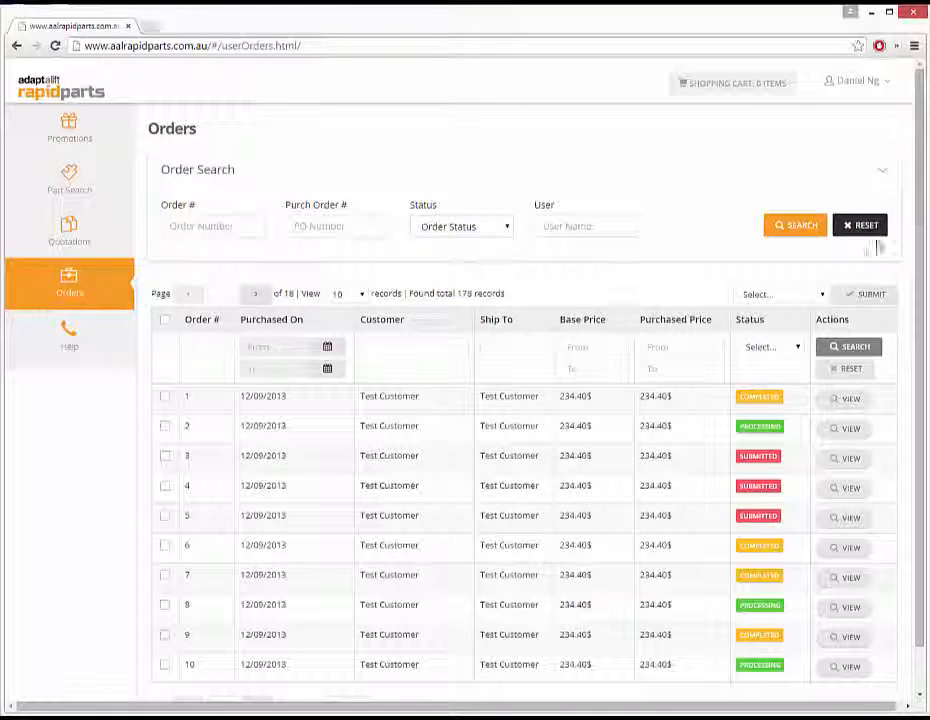
pyautogui.scroll(-3)
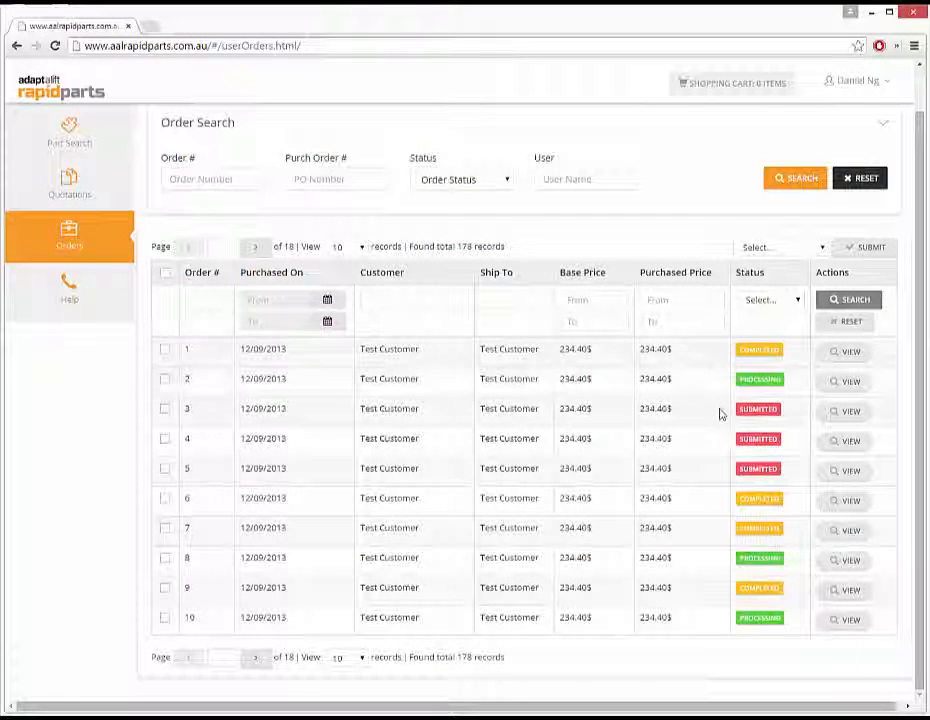